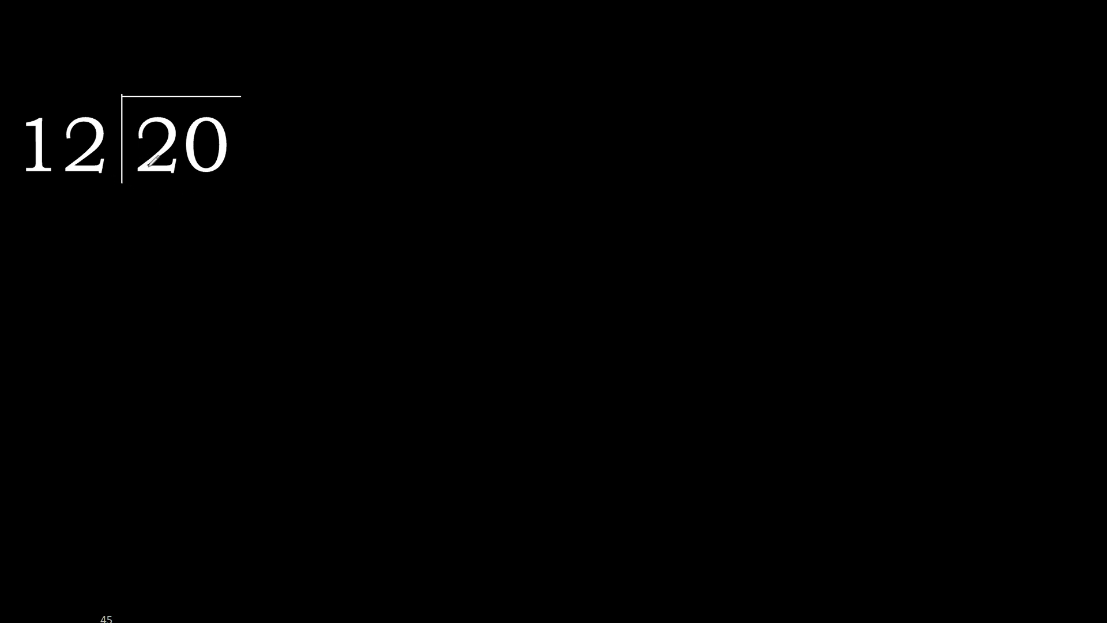
# Write the quotient digit 1 above the 20 and 12 beneath it in yellow.
pyautogui.moveTo(63, 183); pyautogui.dragTo(163, 186)
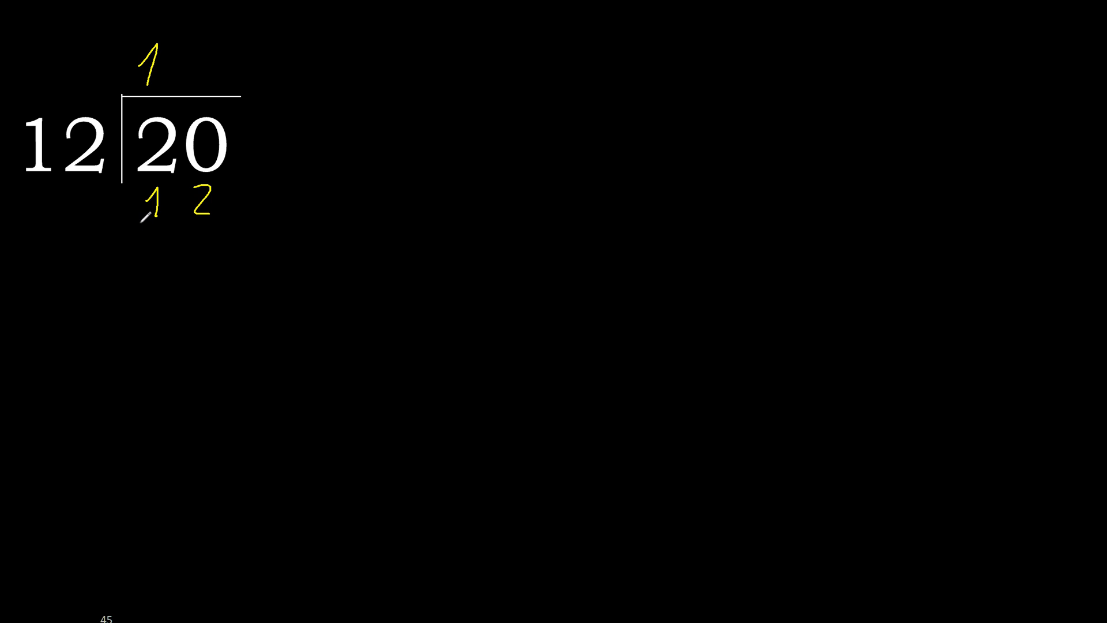
# Finish the division to 1.66 with 80 − 72 subtractions and bracket the repeating 80.
pyautogui.moveTo(138, 223); pyautogui.dragTo(226, 223)
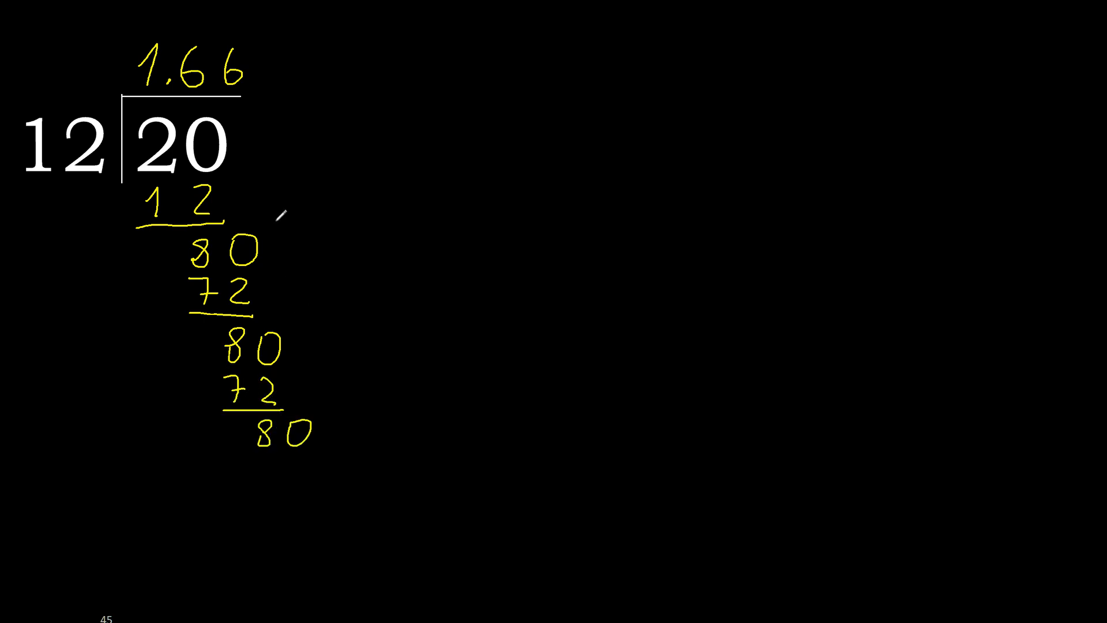
pyautogui.moveTo(275, 211); pyautogui.dragTo(304, 395)
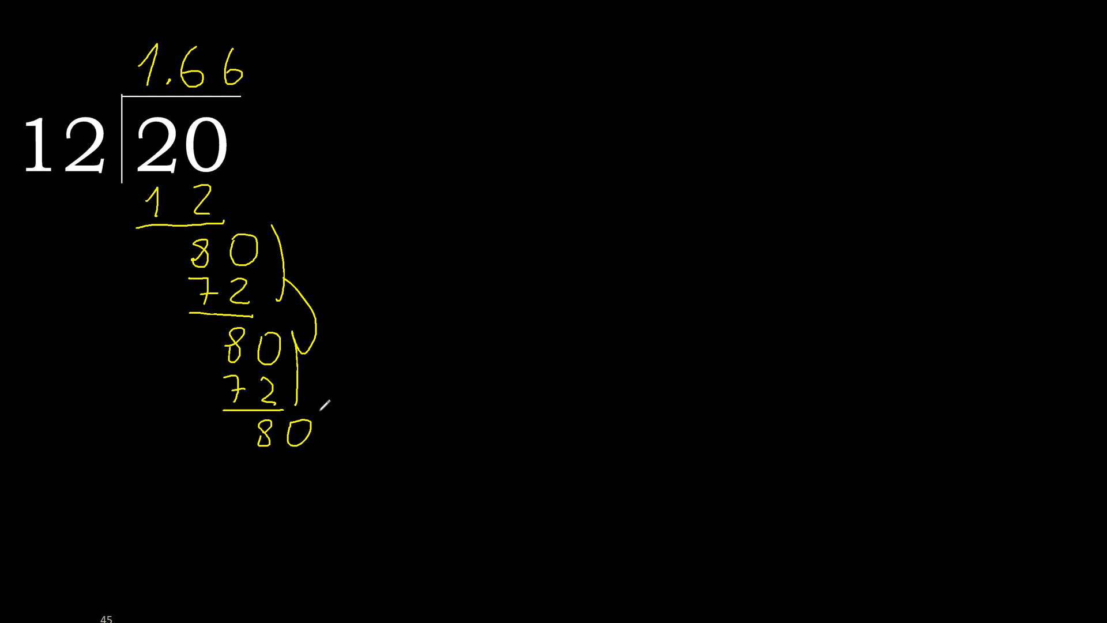